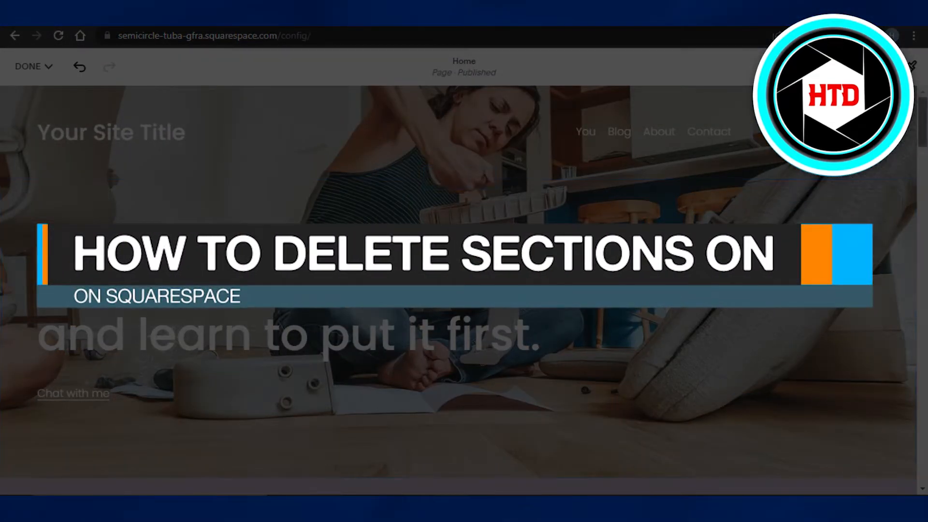
# Step: Scroll down the home page to the image-and-text section with the wooden house photo
pyautogui.scroll(-3)
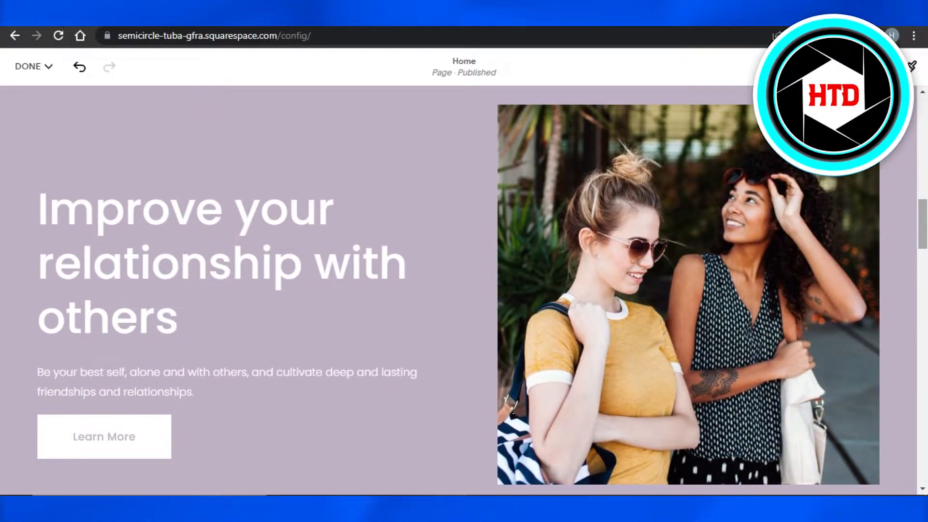
pyautogui.scroll(-3)
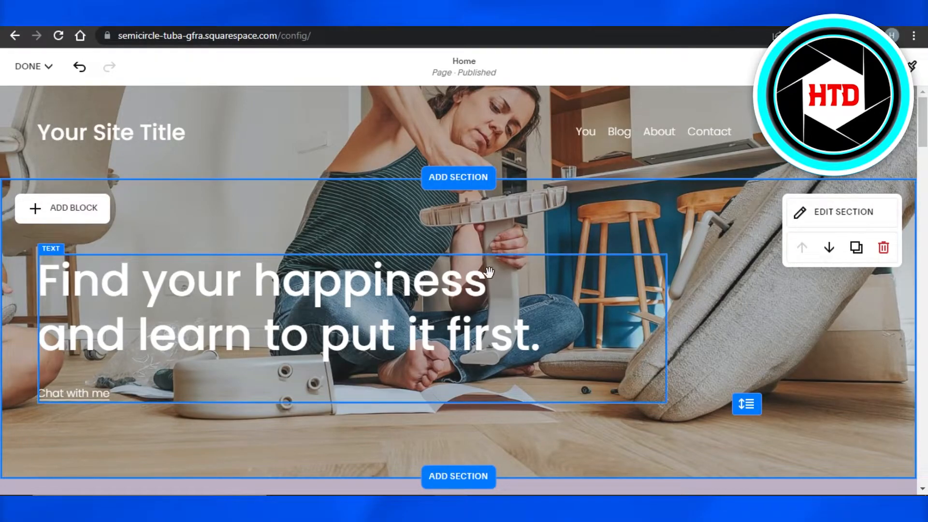
pyautogui.scroll(-3)
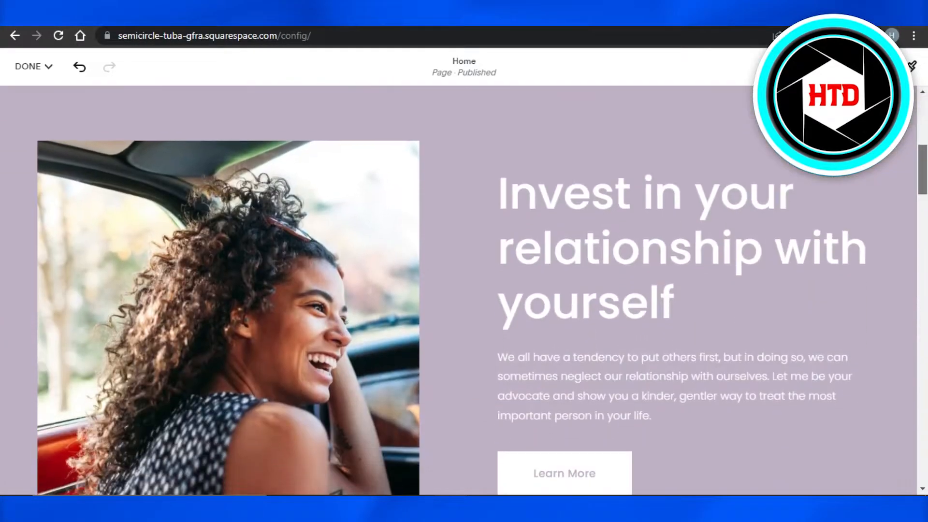
pyautogui.scroll(-3)
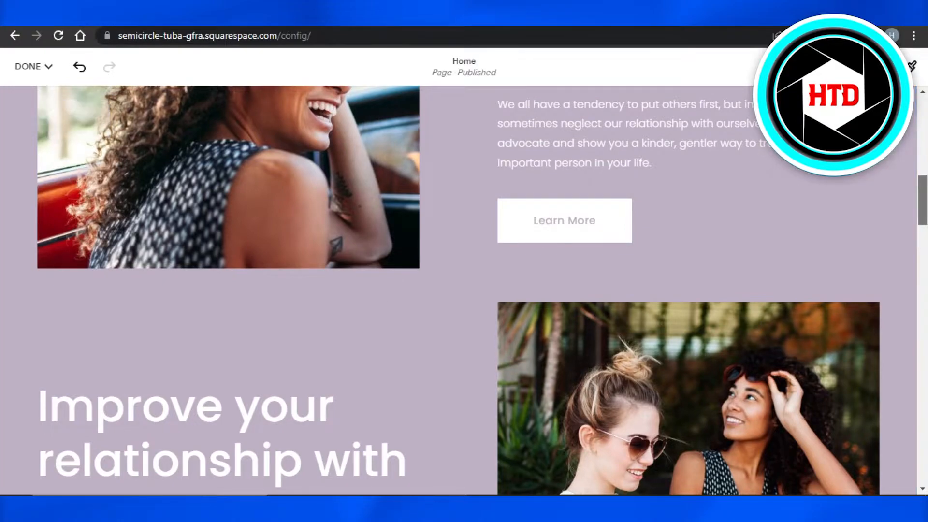
pyautogui.scroll(-3)
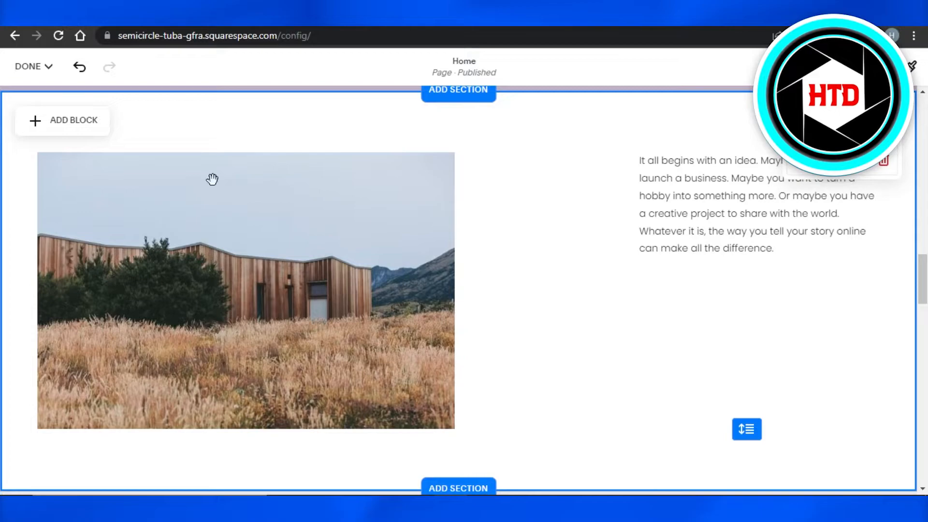
pyautogui.moveTo(577, 297)
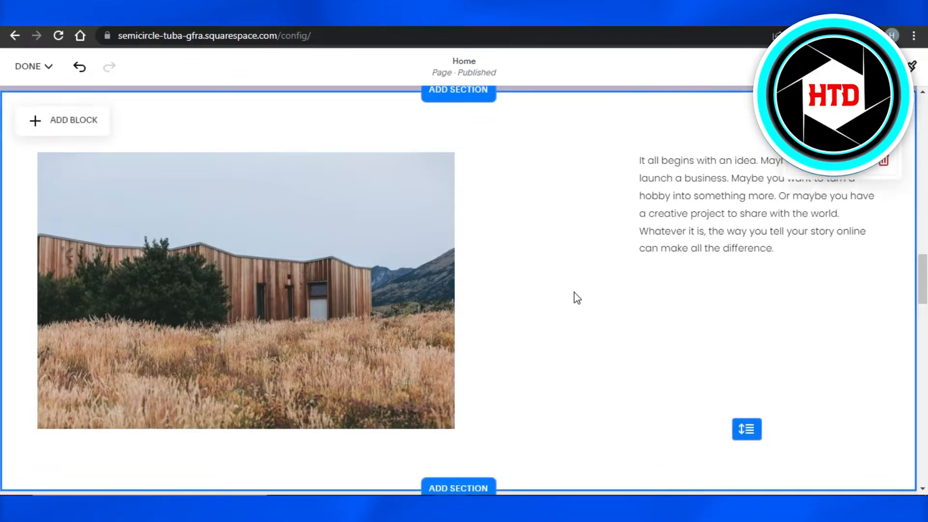
pyautogui.moveTo(282, 118)
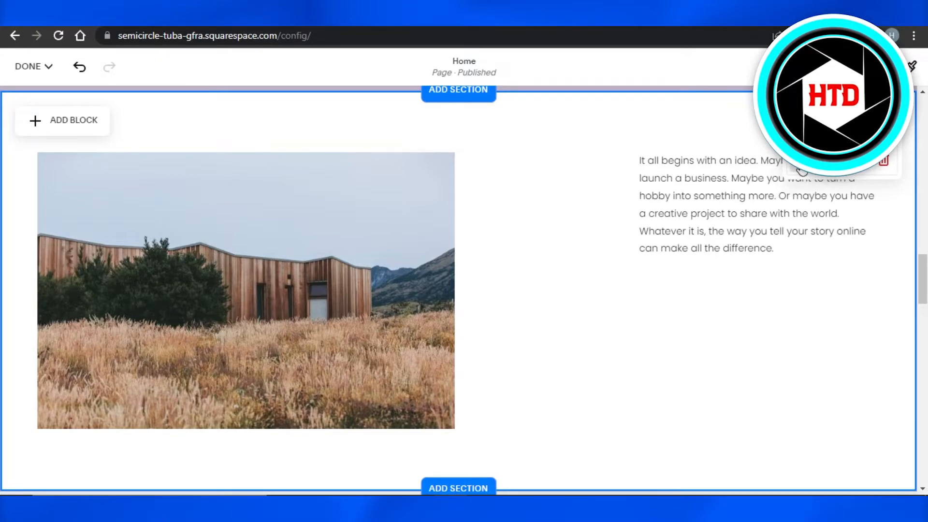
pyautogui.moveTo(867, 161)
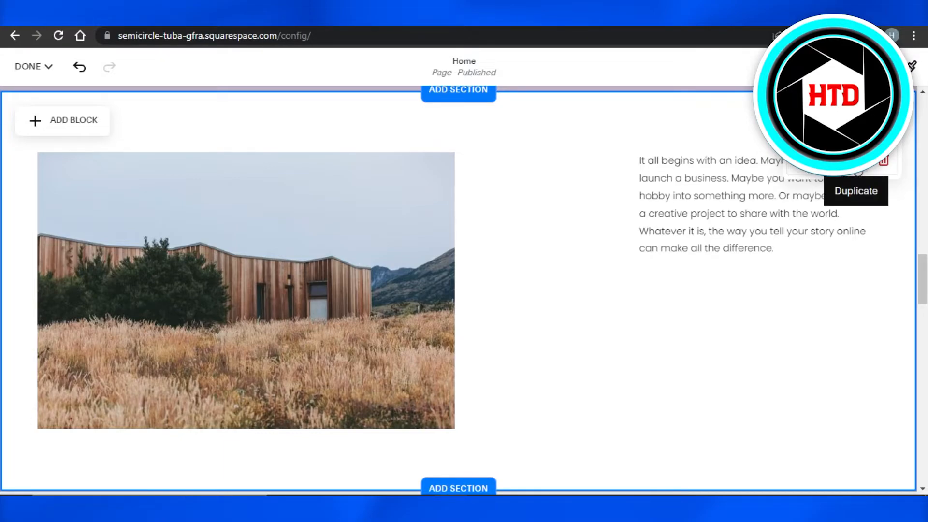
pyautogui.moveTo(883, 161)
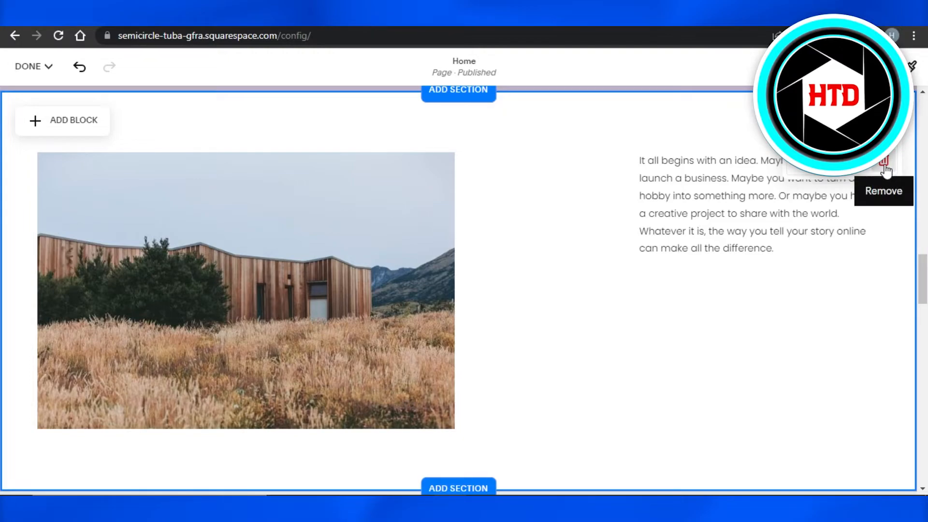
# Step: Remove the wooden-house image-and-text section via the toolbar trash icon and confirm Remove
pyautogui.click(884, 162)
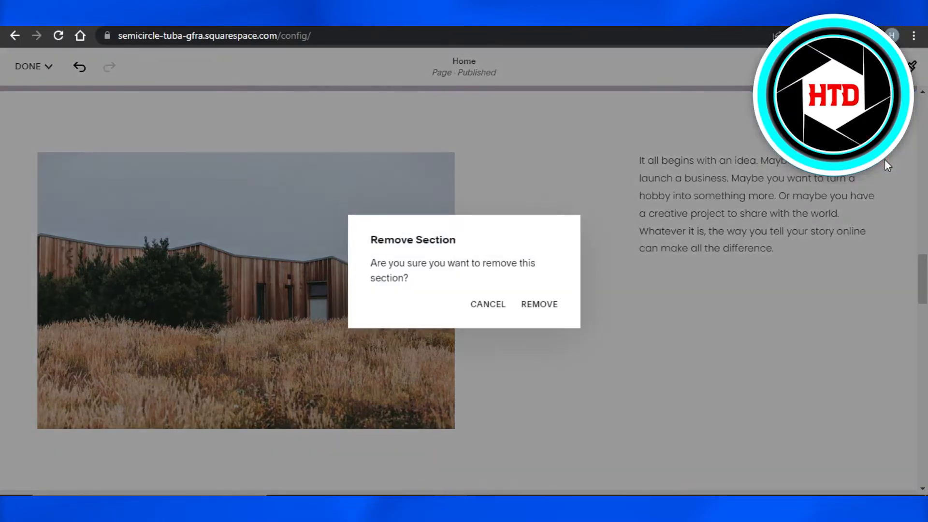
pyautogui.moveTo(450, 252)
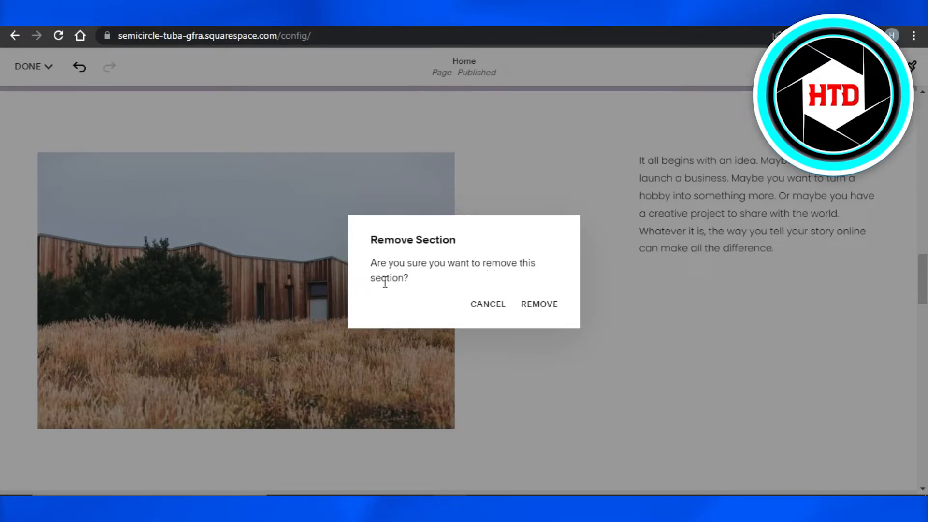
pyautogui.click(538, 304)
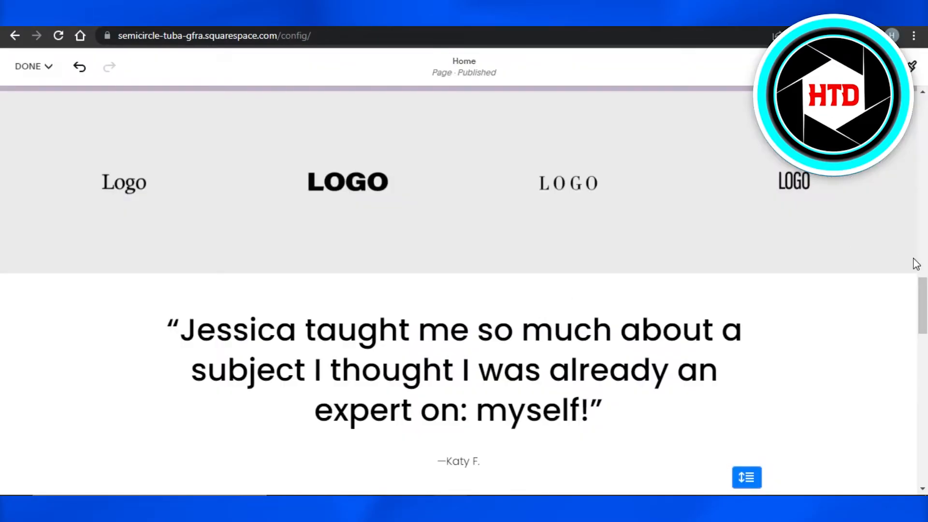
pyautogui.scroll(-3)
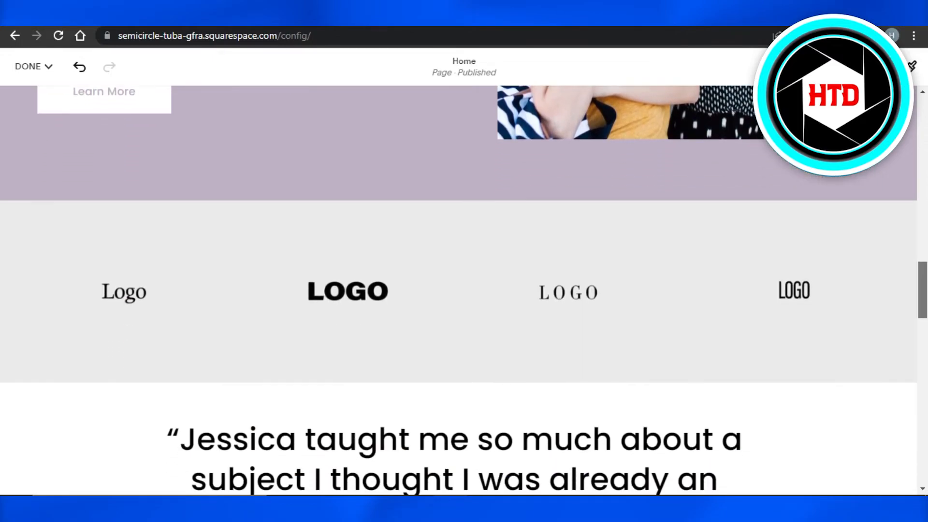
pyautogui.scroll(-3)
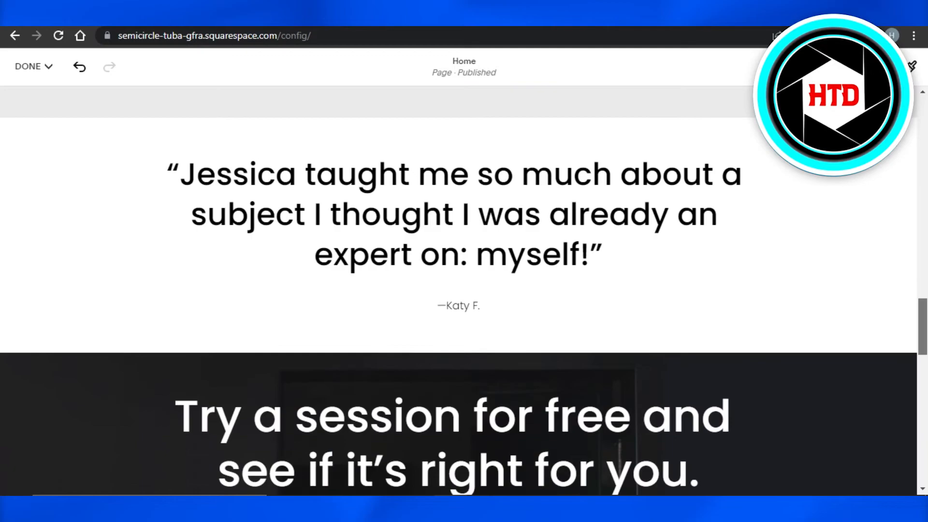
pyautogui.scroll(3)
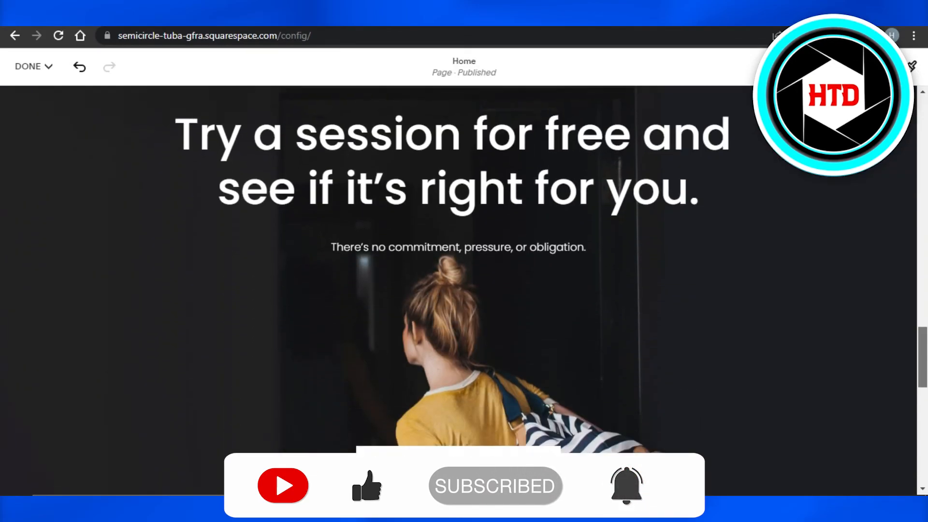
pyautogui.scroll(-3)
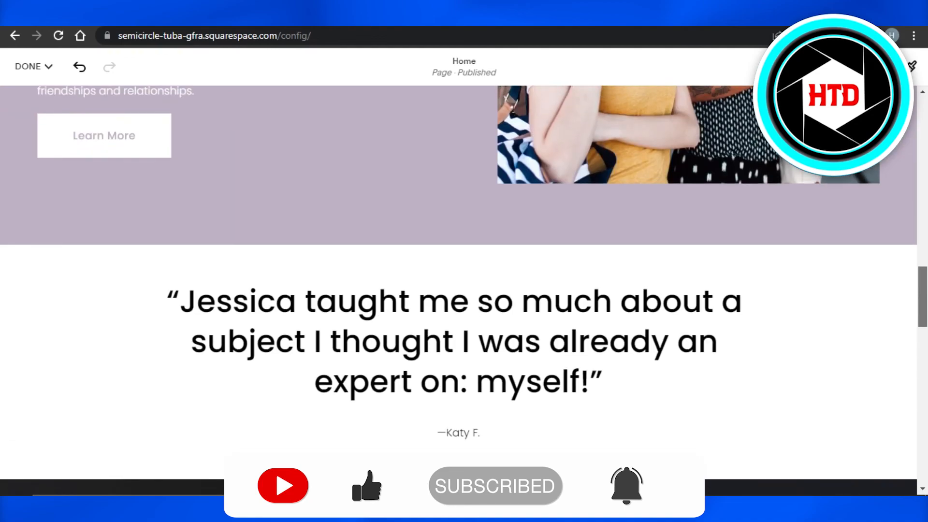